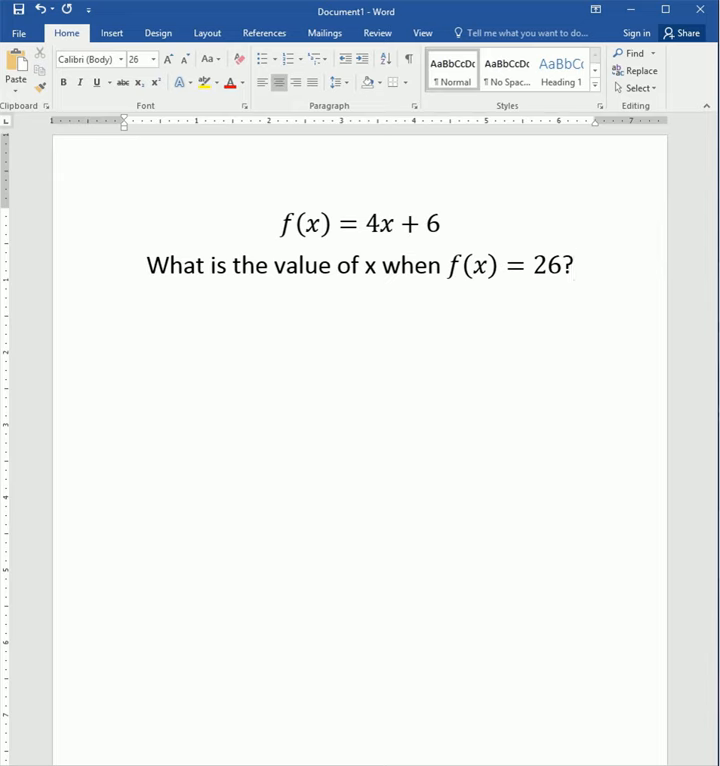
Step: Insert a new equation line reading 26 = 4x + 6 below the question
{"action": "left_click", "coordinate": [380, 223]}
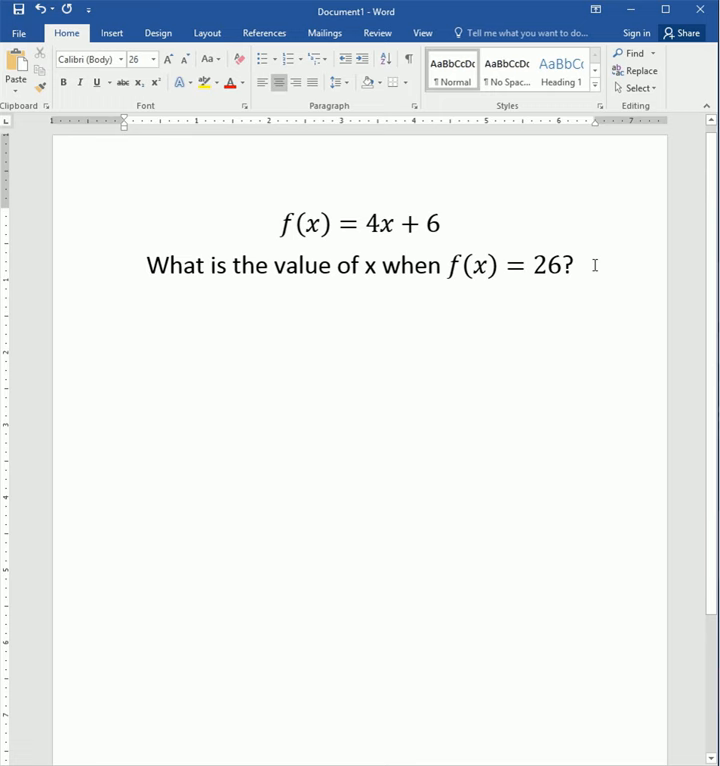
{"action": "left_click", "coordinate": [17, 73]}
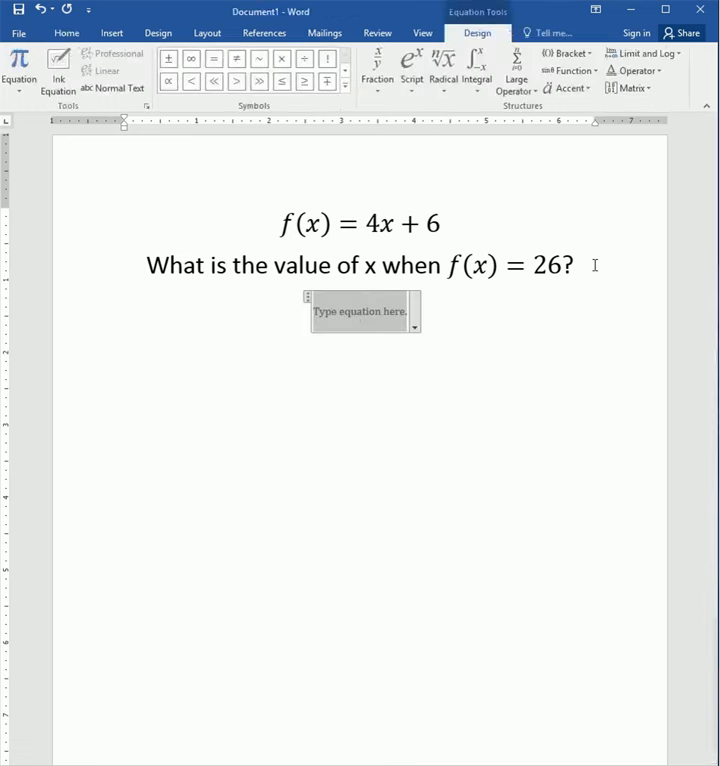
{"action": "type", "text": "26"}
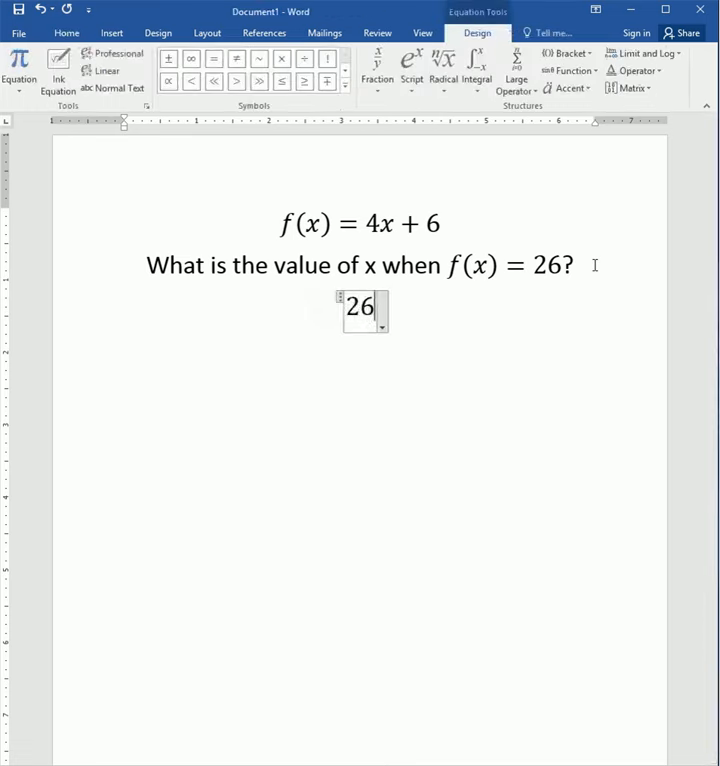
{"action": "type", "text": "= 4x"}
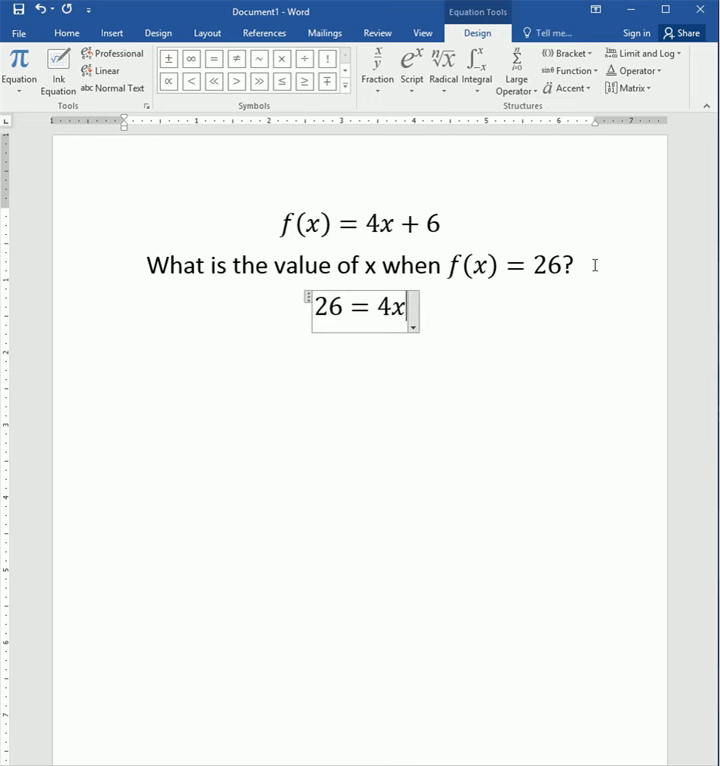
{"action": "type", "text": "+ 6"}
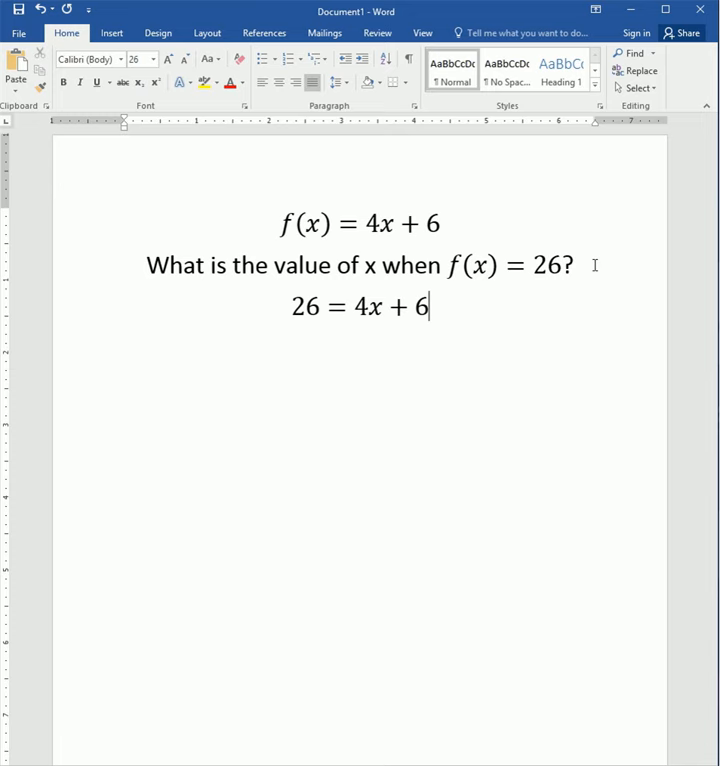
{"action": "mouse_move", "coordinate": [649, 18]}
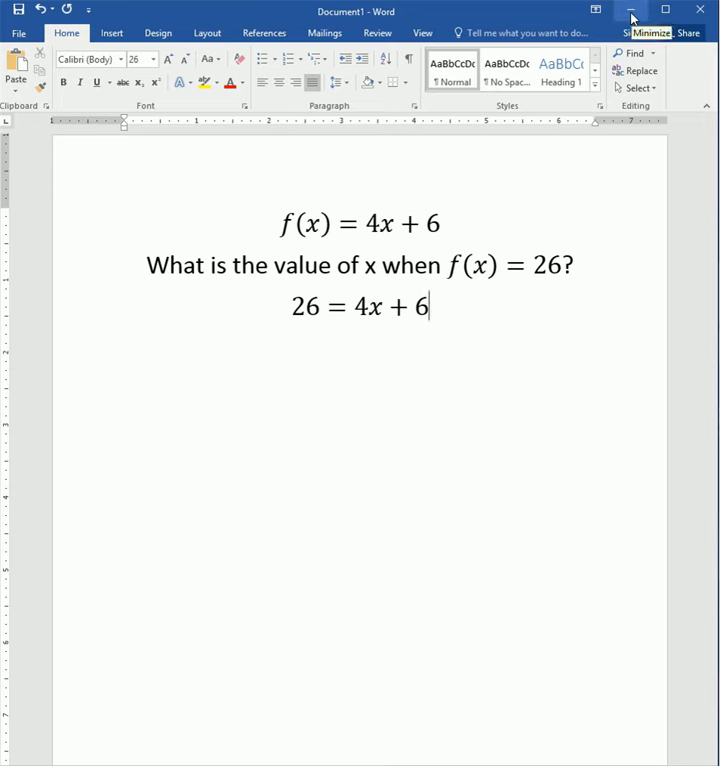
Step: Enter headers x and f(x), then x = 2 and formula =4*A2+6 in B2
{"action": "left_click", "coordinate": [631, 9]}
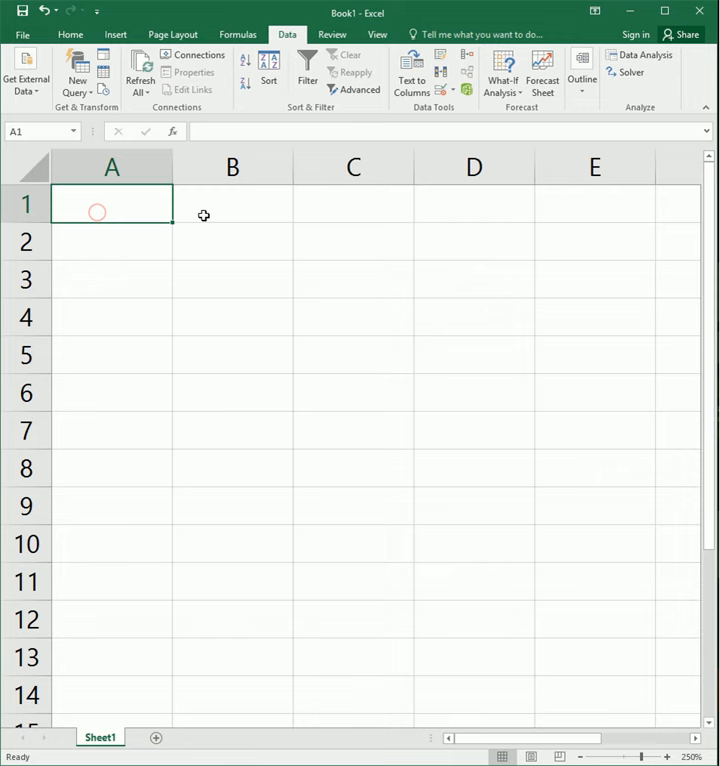
{"action": "type", "text": "x"}
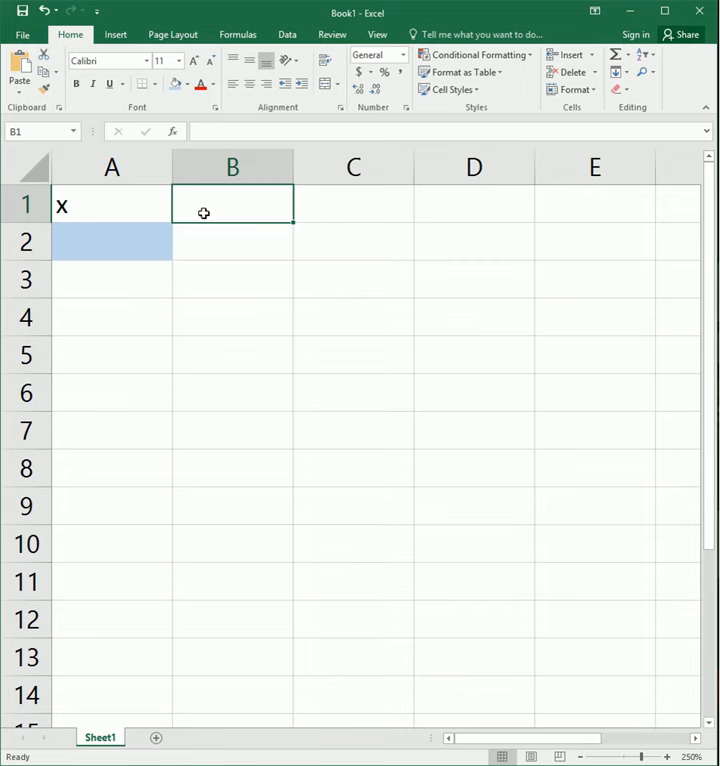
{"action": "type", "text": "f(x)"}
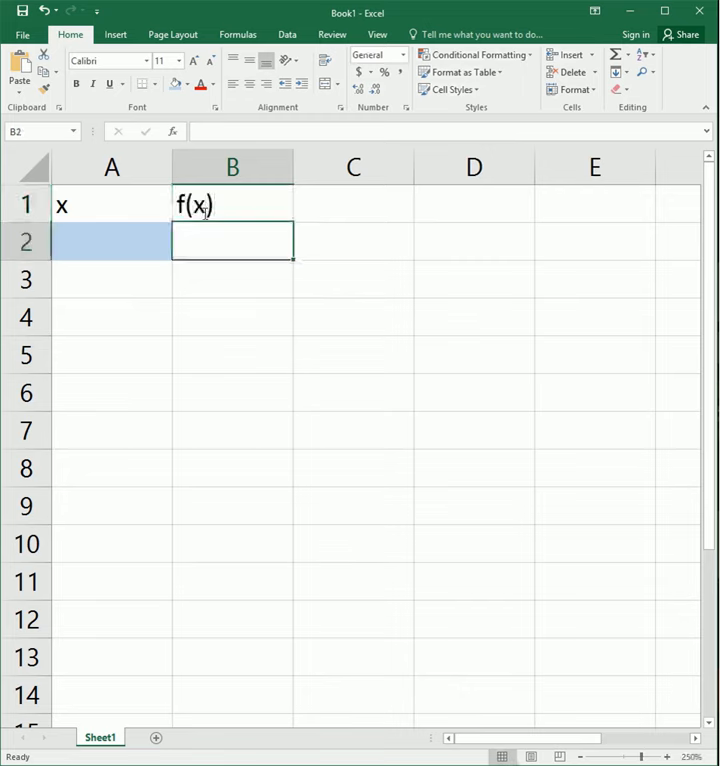
{"action": "type", "text": "=4*"}
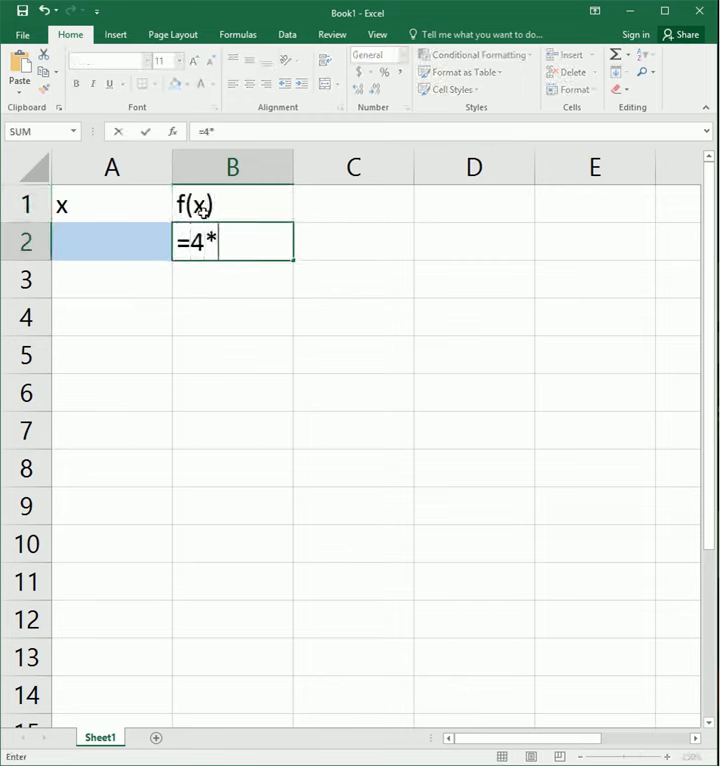
{"action": "type", "text": "A2+6"}
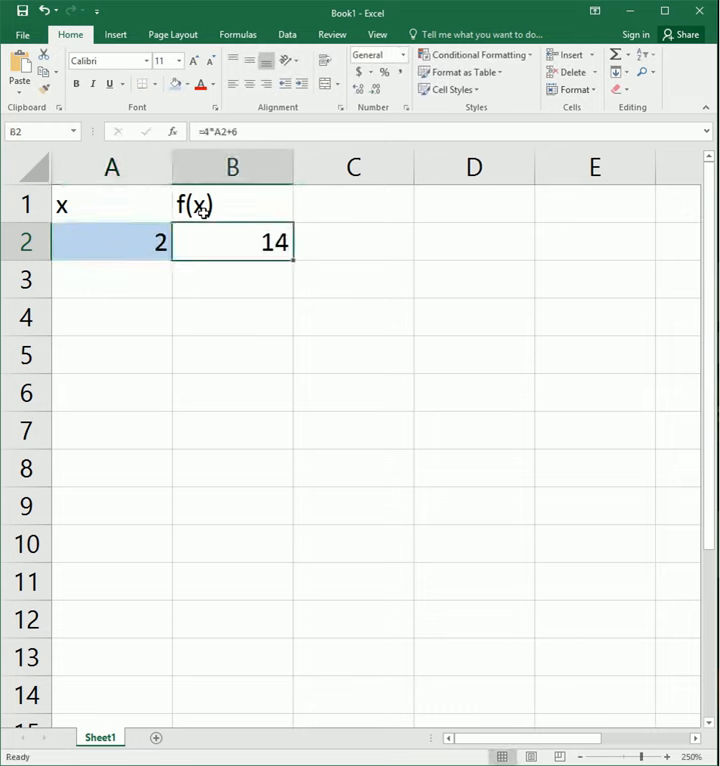
{"action": "left_click", "coordinate": [112, 241]}
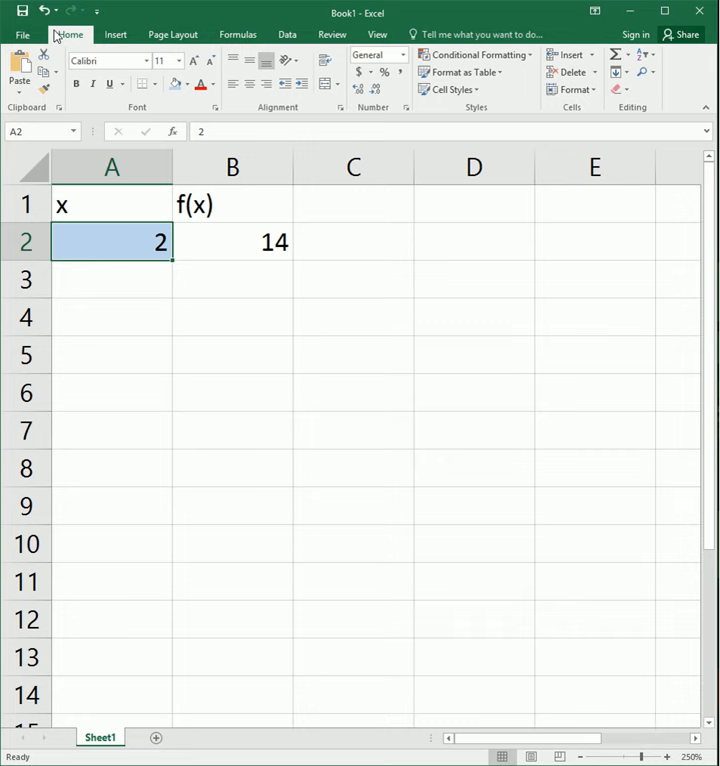
Step: Launch Goal Seek from Data > What-If Analysis with B2 as the set cell
{"action": "left_click", "coordinate": [287, 34]}
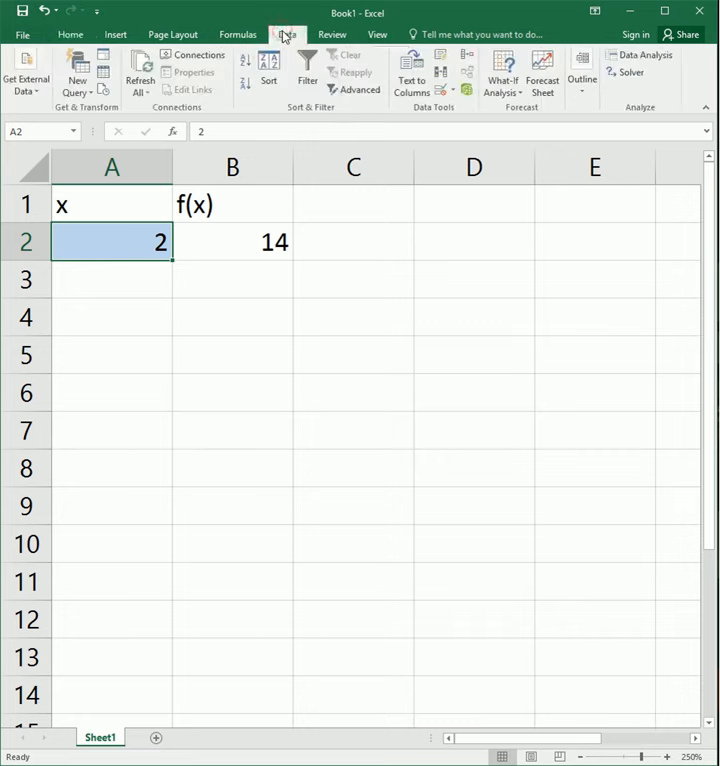
{"action": "mouse_move", "coordinate": [502, 72]}
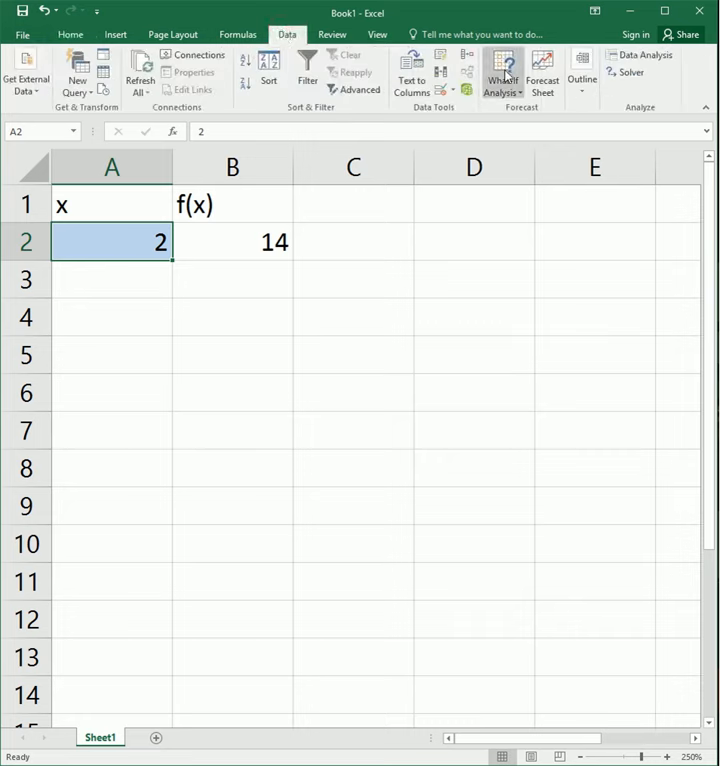
{"action": "left_click", "coordinate": [502, 72]}
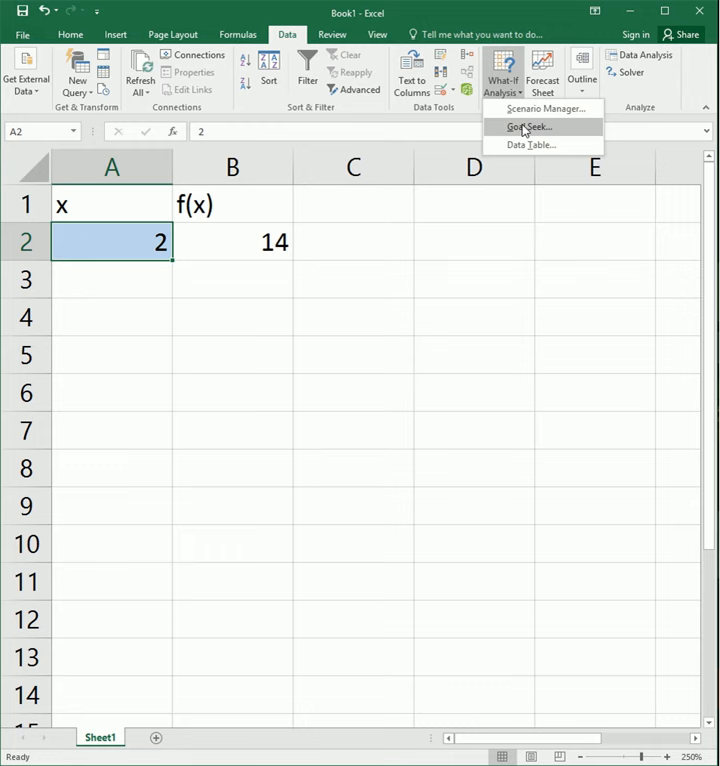
{"action": "mouse_move", "coordinate": [528, 126]}
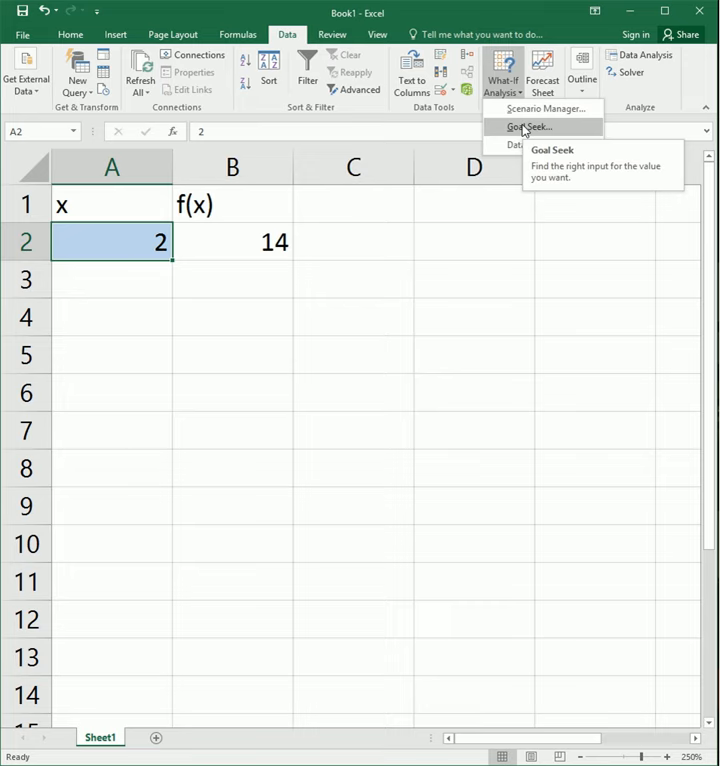
{"action": "left_click", "coordinate": [528, 127]}
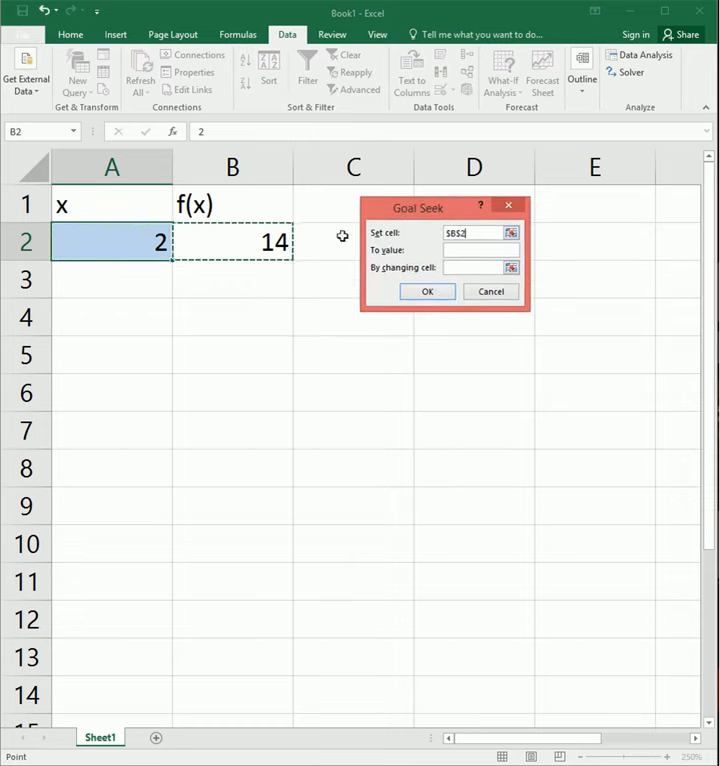
Step: Goal Seek B2 to 26 by changing A2, accepting x = 5
{"action": "type", "text": "26"}
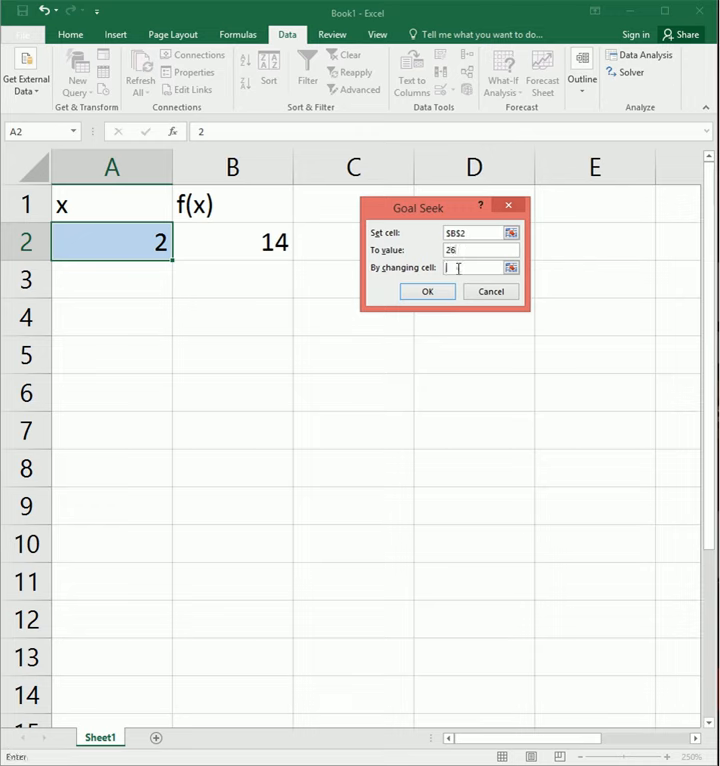
{"action": "left_click", "coordinate": [112, 241]}
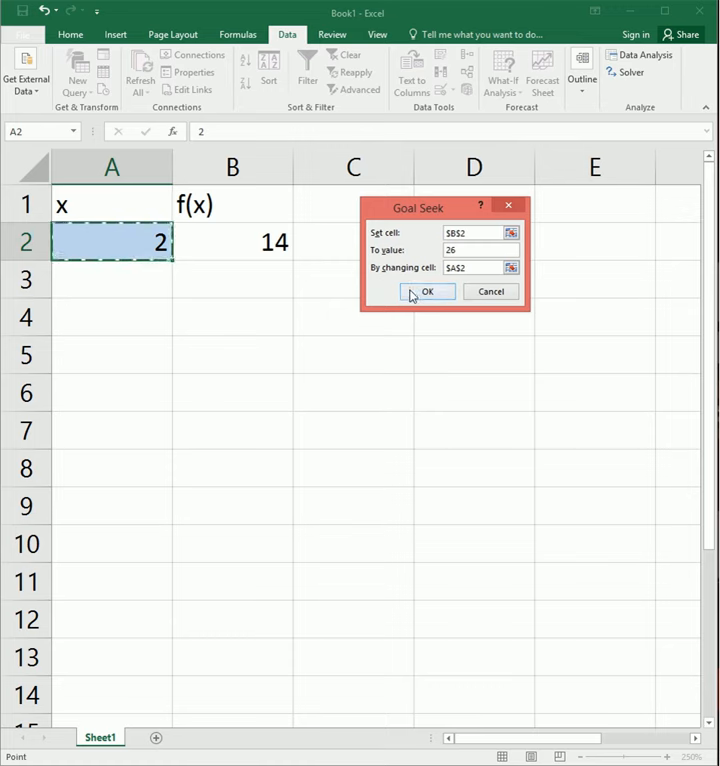
{"action": "left_click", "coordinate": [427, 291]}
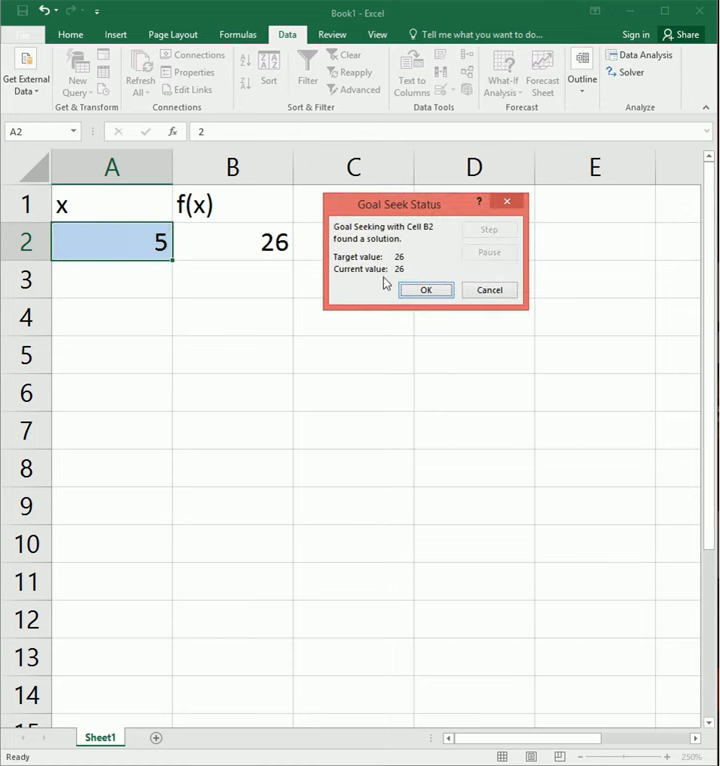
{"action": "left_click", "coordinate": [426, 290]}
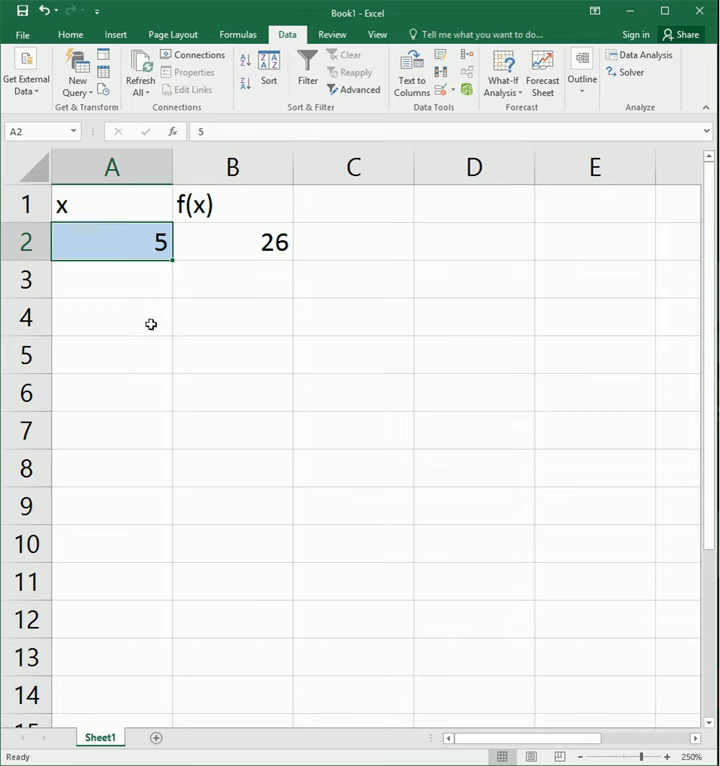
{"action": "mouse_move", "coordinate": [280, 303]}
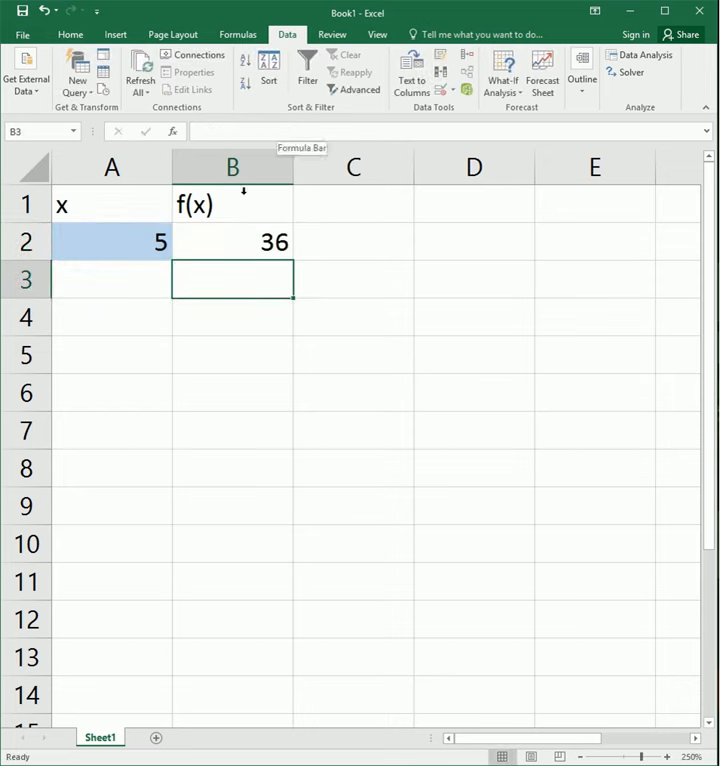
Step: Open the What-If Analysis menu after the formula edit
{"action": "left_click", "coordinate": [502, 72]}
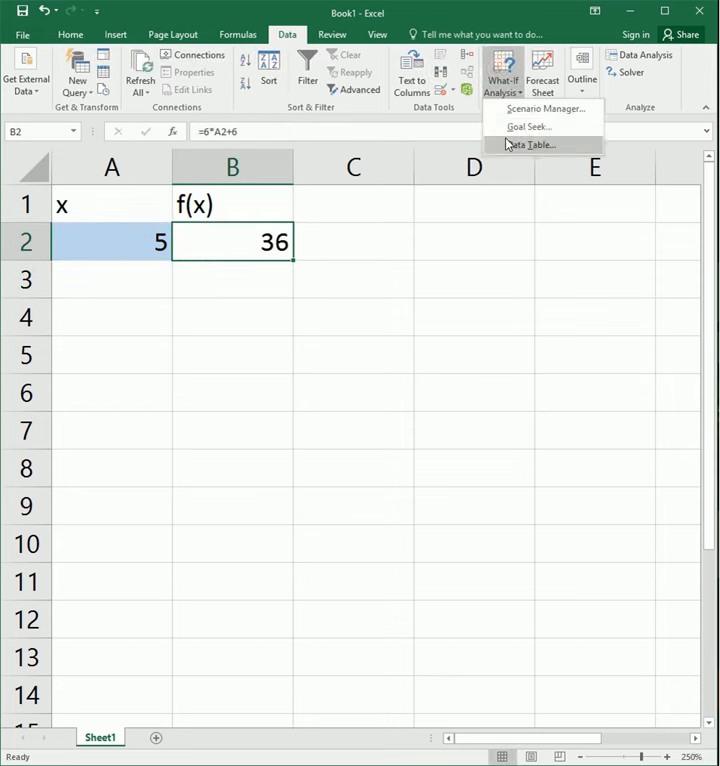
Step: Goal Seek B2 to 26 by changing A2, yielding x = 3.33333
{"action": "left_click", "coordinate": [527, 127]}
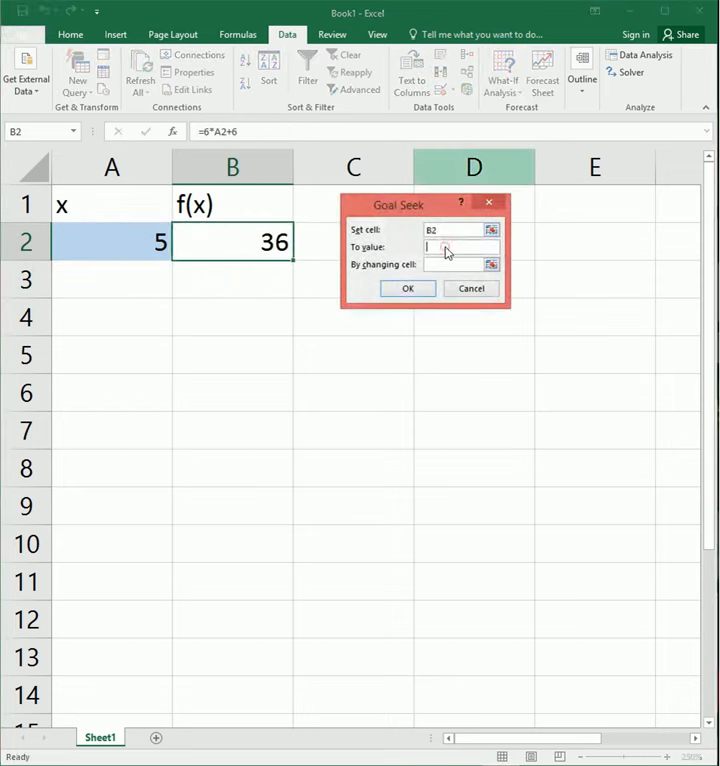
{"action": "type", "text": "26"}
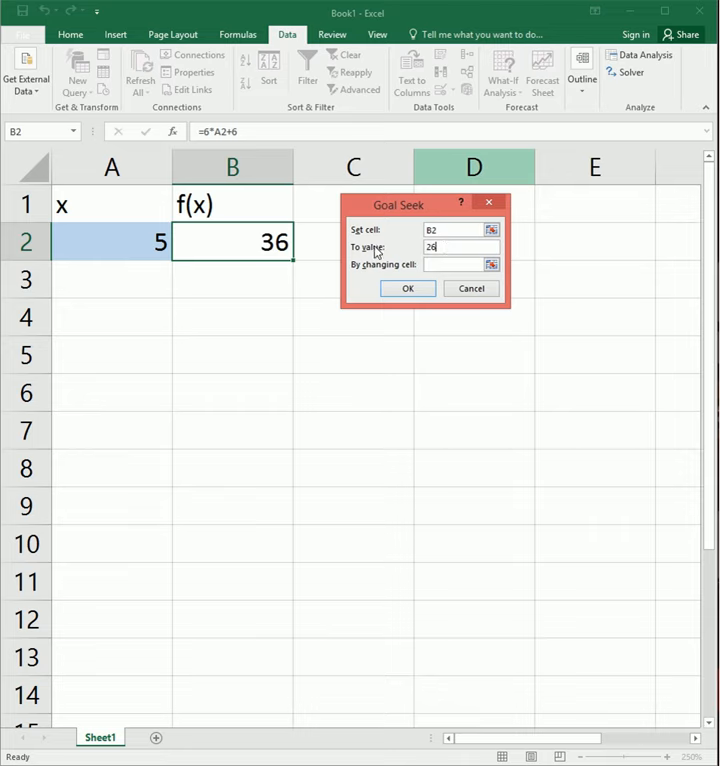
{"action": "left_click", "coordinate": [112, 242]}
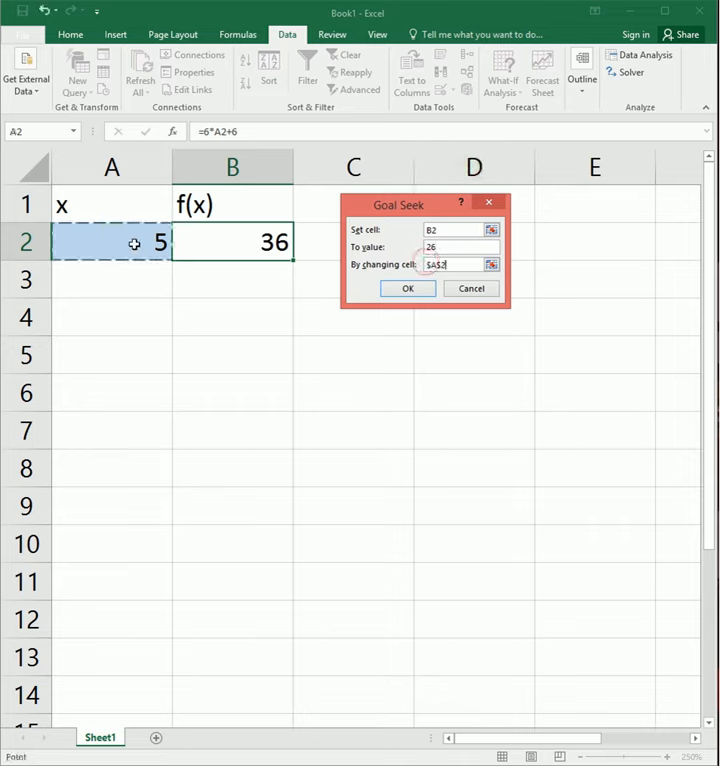
{"action": "left_click", "coordinate": [407, 288]}
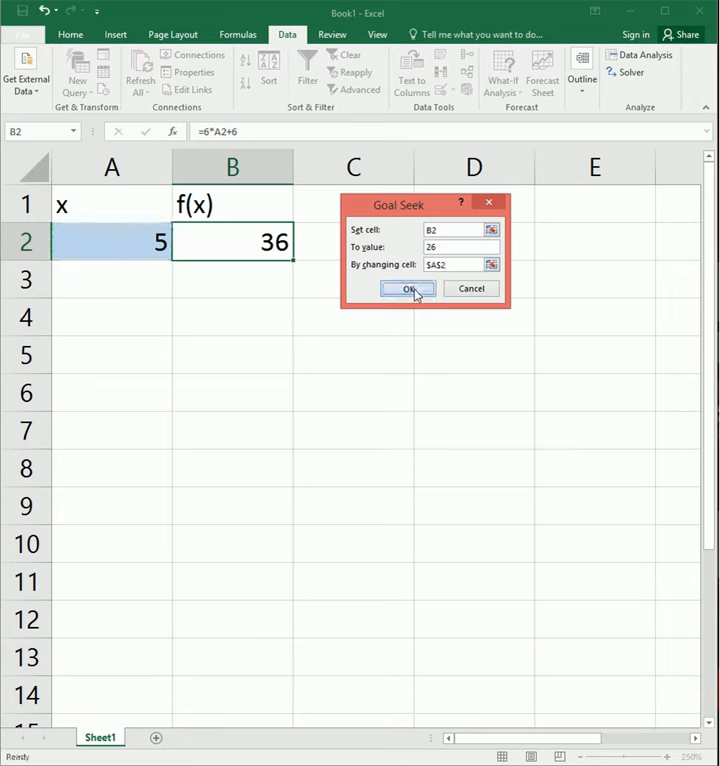
{"action": "left_click", "coordinate": [408, 288]}
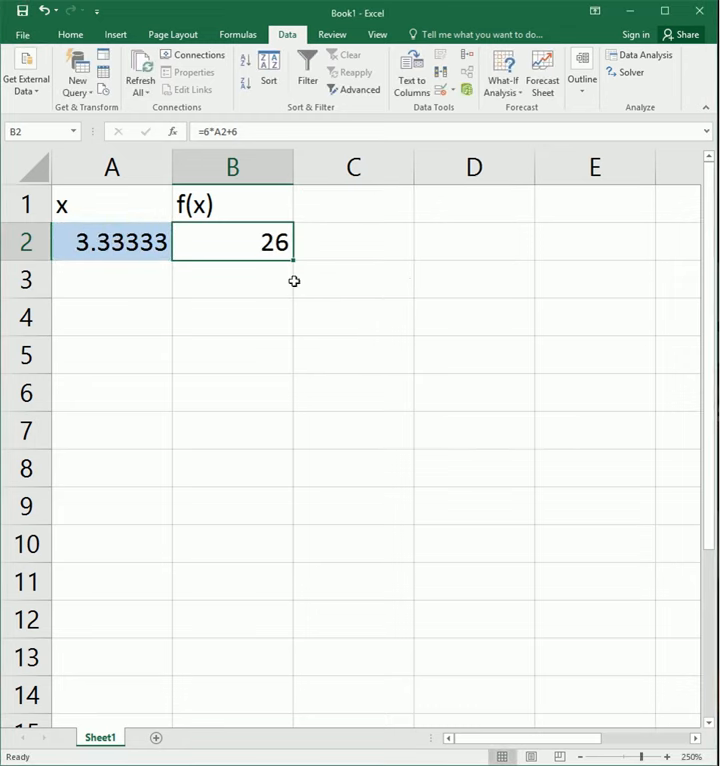
{"action": "left_click", "coordinate": [503, 72]}
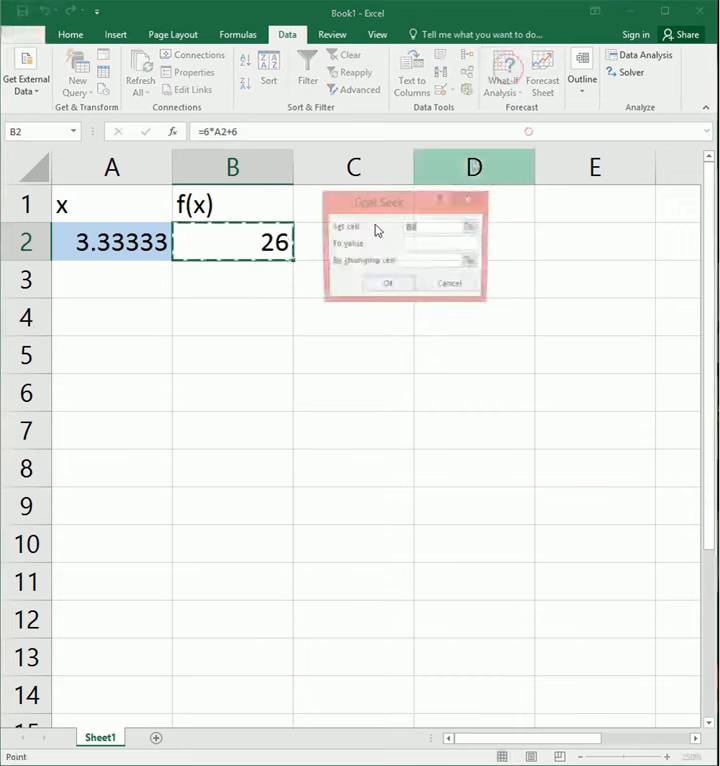